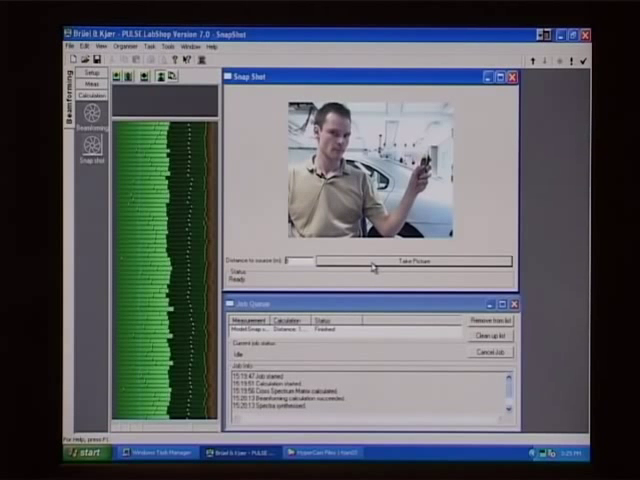
Start the snapshot acquisition with the camera view of the speaker via Take Picture
{"action": "left_click", "coordinate": [412, 262]}
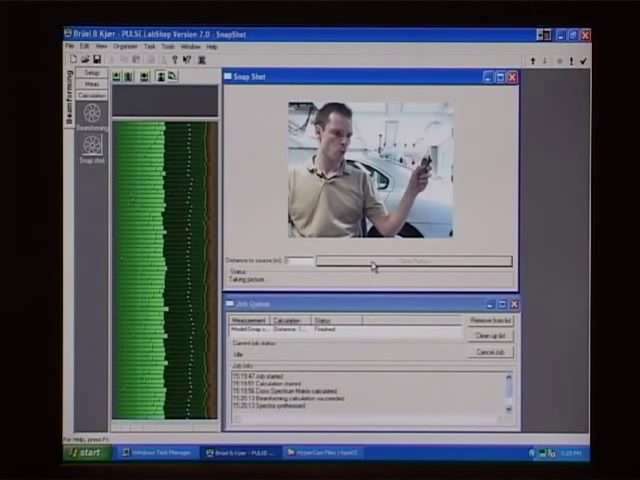
{"action": "left_click", "coordinate": [410, 260]}
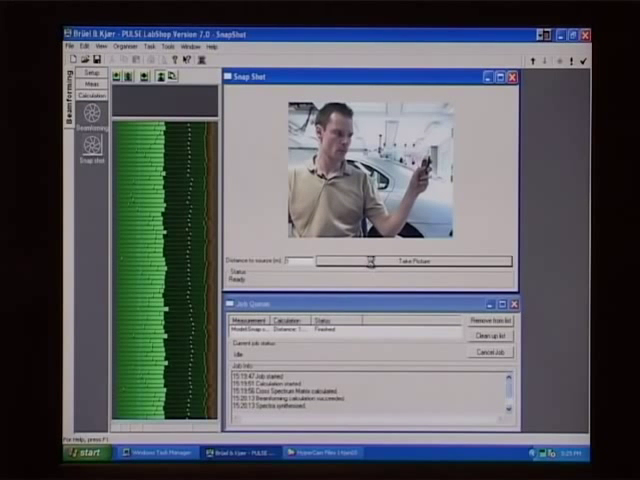
{"action": "left_click", "coordinate": [412, 262]}
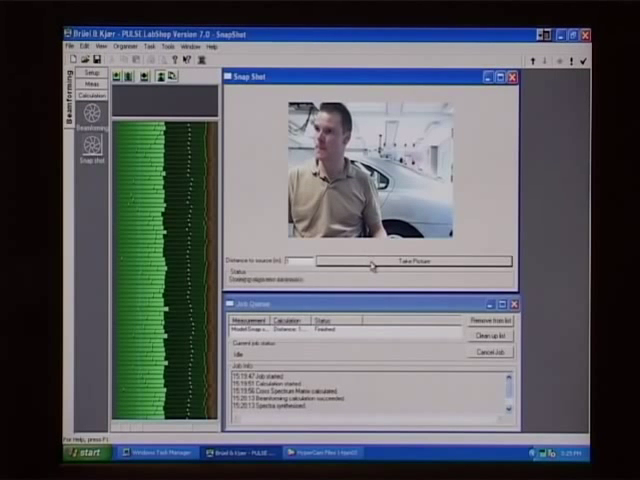
{"action": "left_click", "coordinate": [410, 260]}
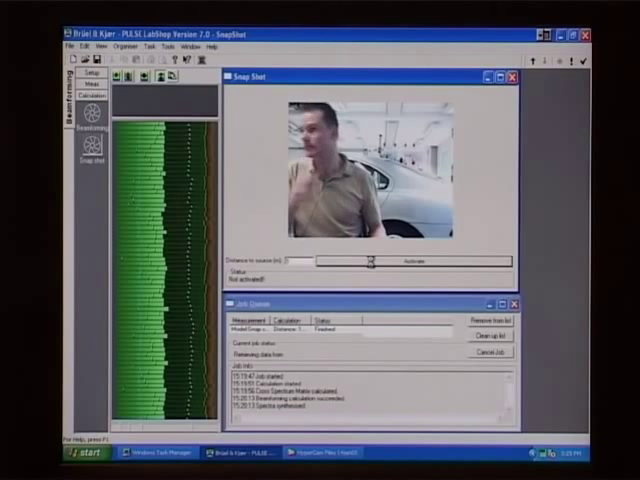